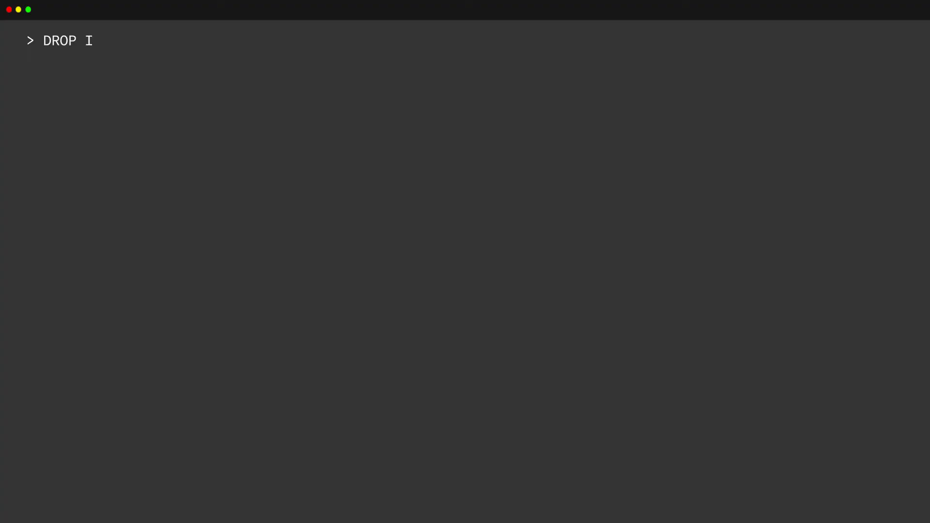
Step: Drop the vehicles_battery_idx index from the vehicles table
type("NDEX vehicles@vehicles_battery_idx;")
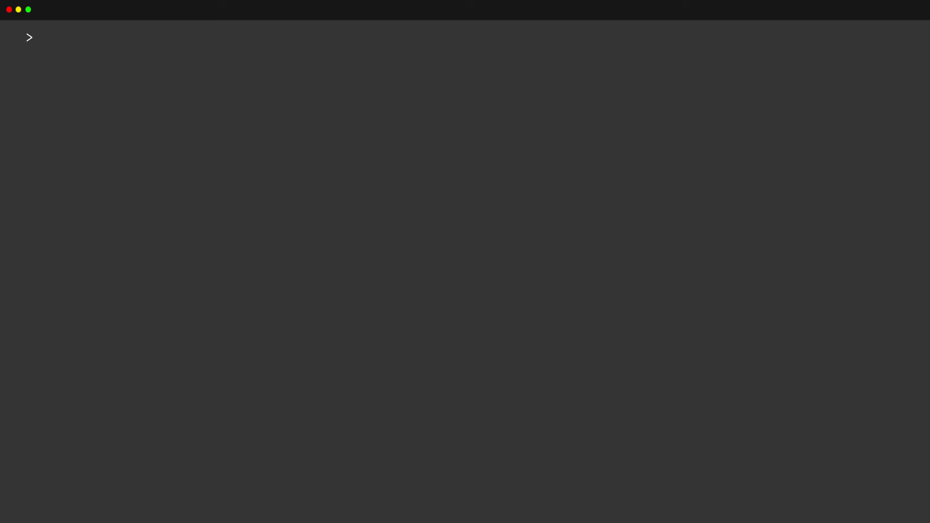
Step: Create an index on vehicles(battery), then begin an EXPLAIN ANALYZE statement
type("CREATE INDEX ON v")
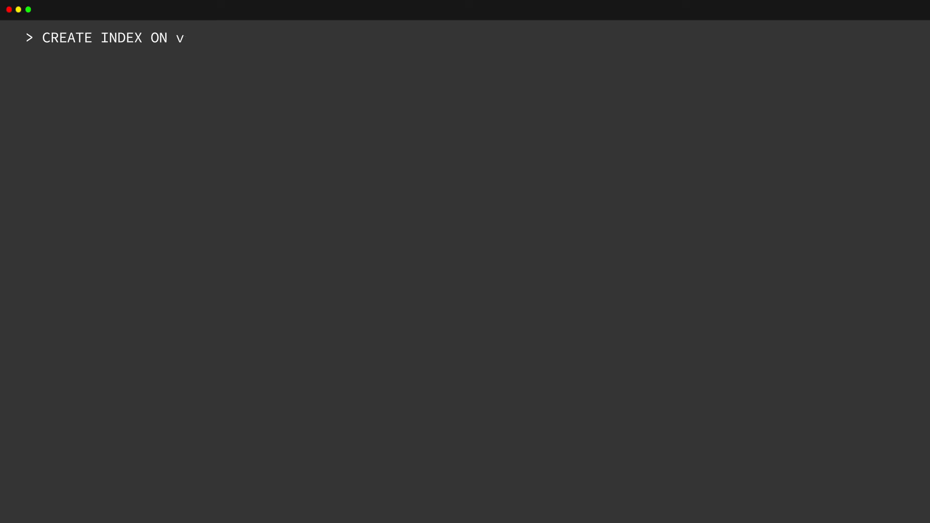
key("Return")
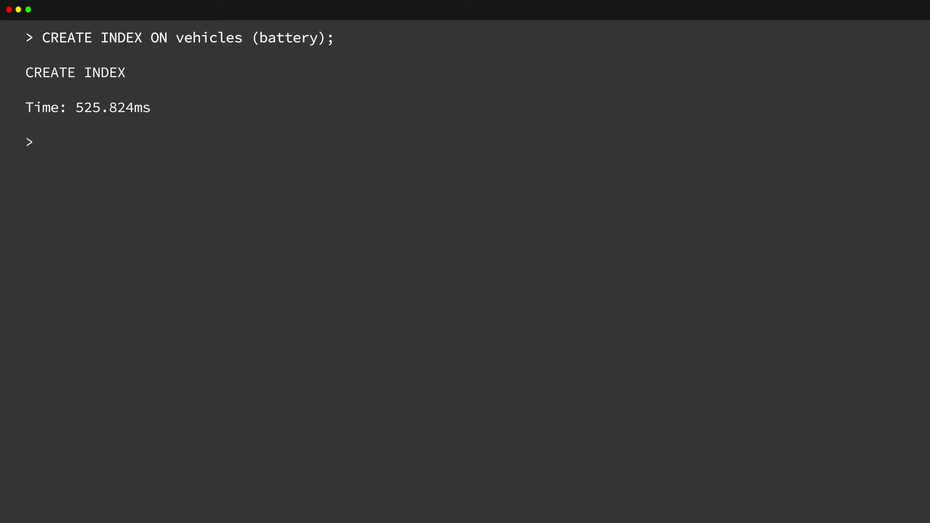
type("EXPLAIN ANALYZES")
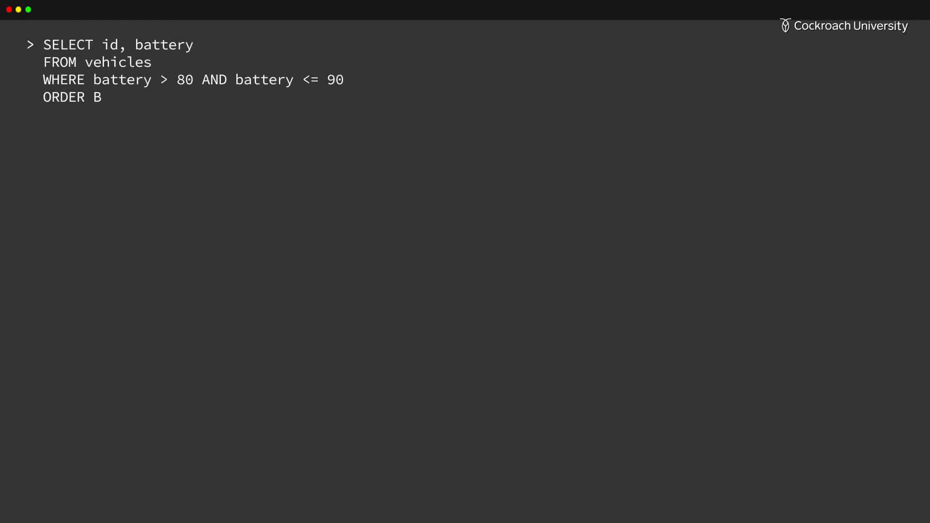
Step: Run EXPLAIN ANALYZE of the battery 80–90 query ordered by battery DESC, showing a reverse index scan
type("Y battery;")
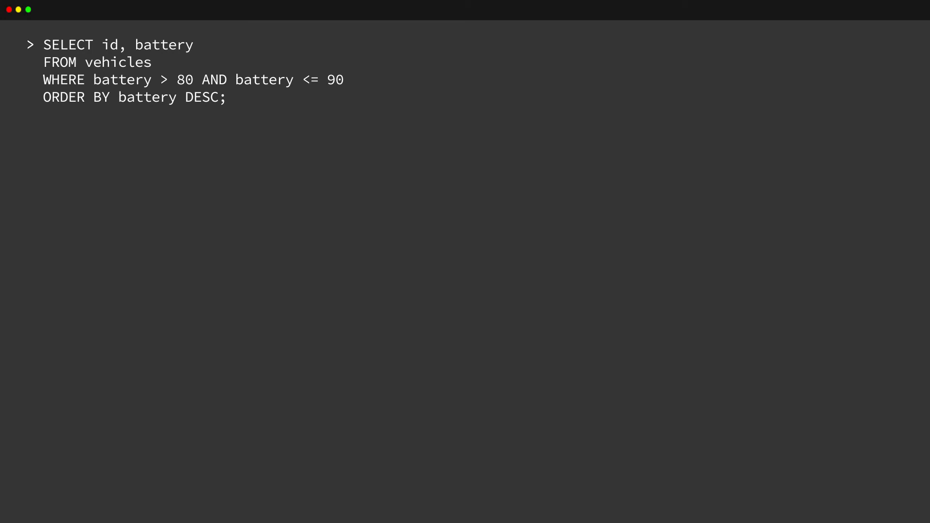
double_click(204, 97)
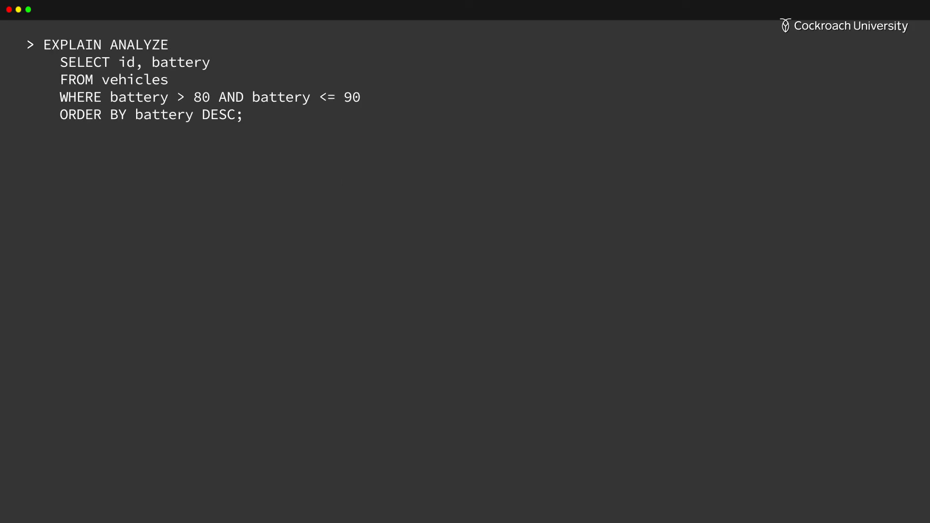
key("Return")
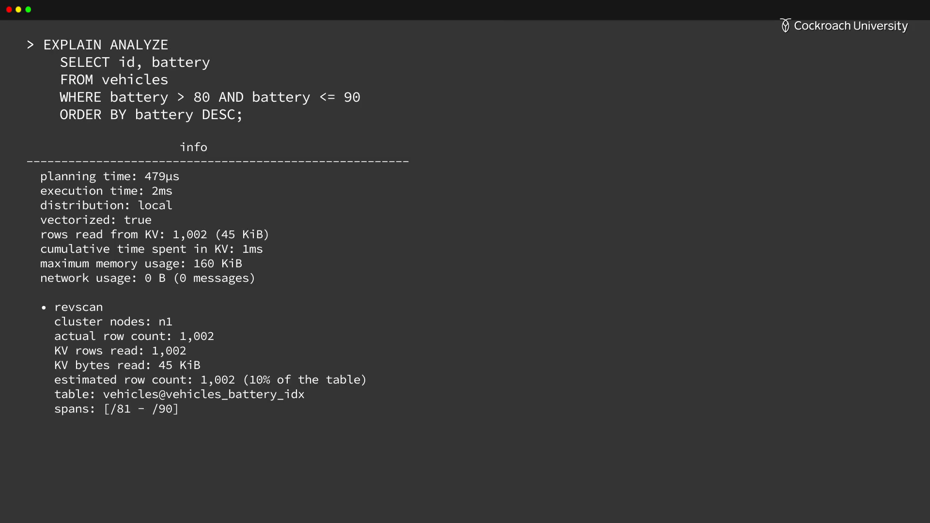